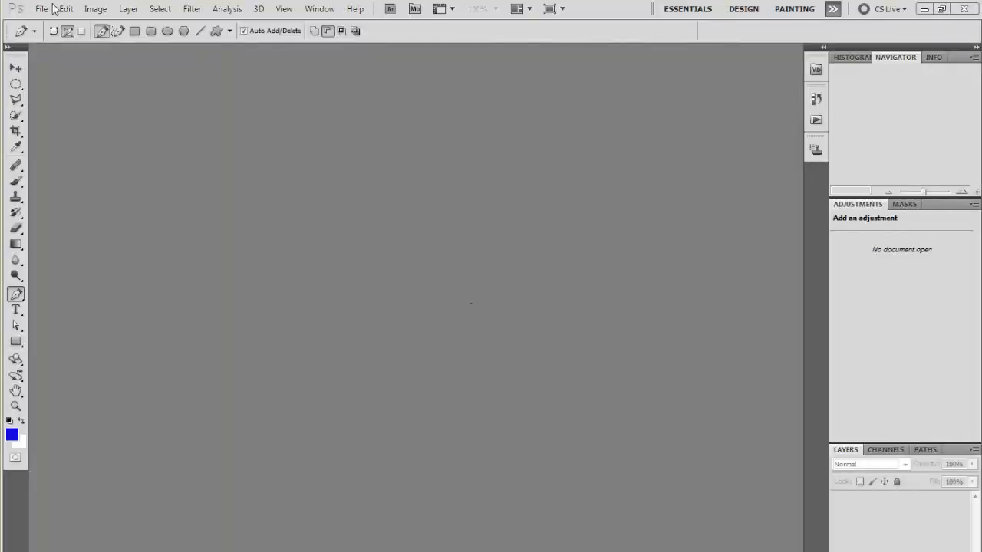
- Open the lake boardwalk photo IMG_0267.jpg from the default pictures folder
click(41, 9)
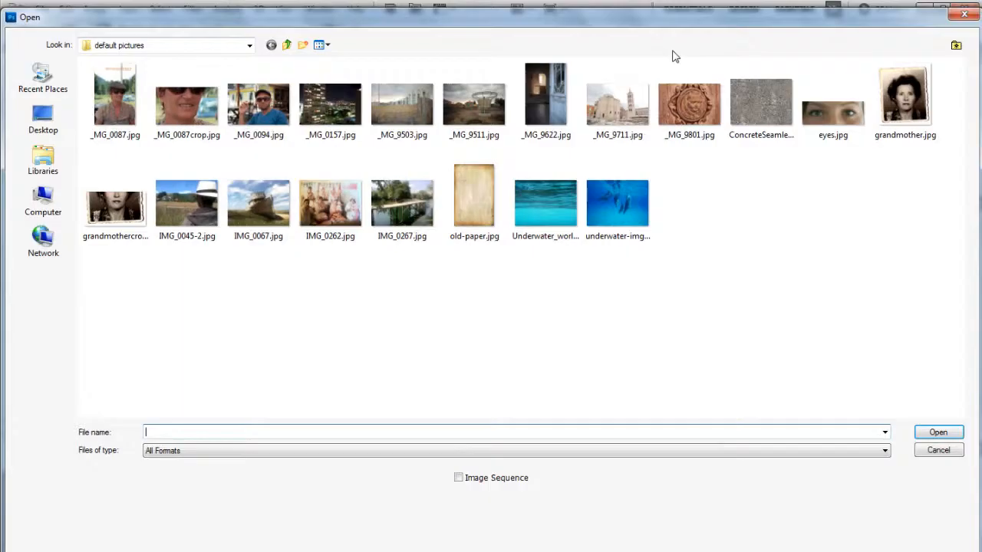
click(402, 202)
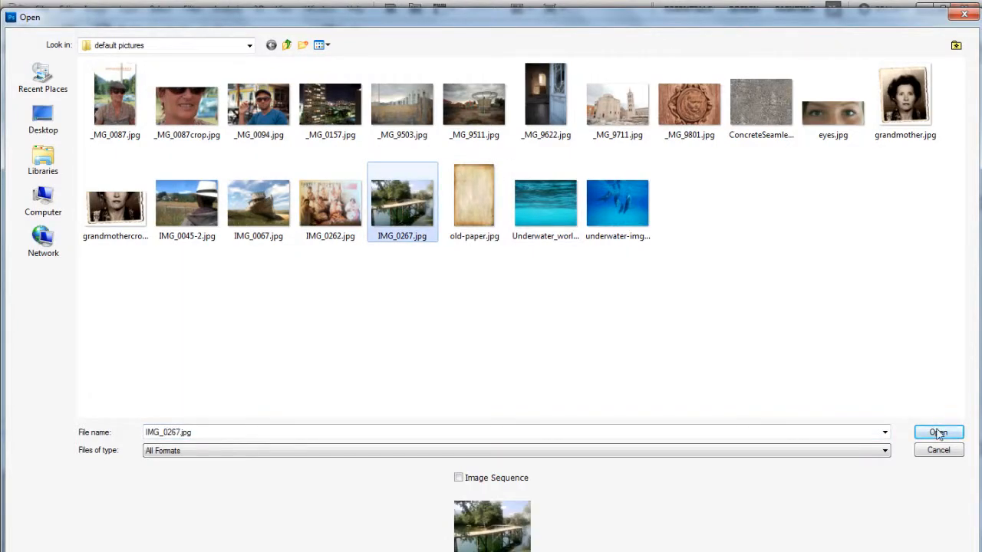
click(939, 432)
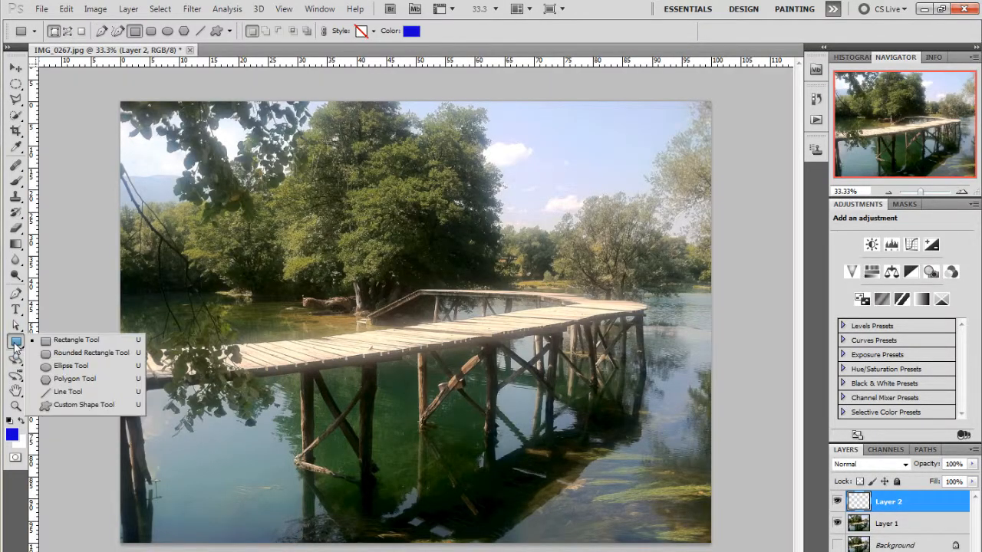
mouse_move(67, 391)
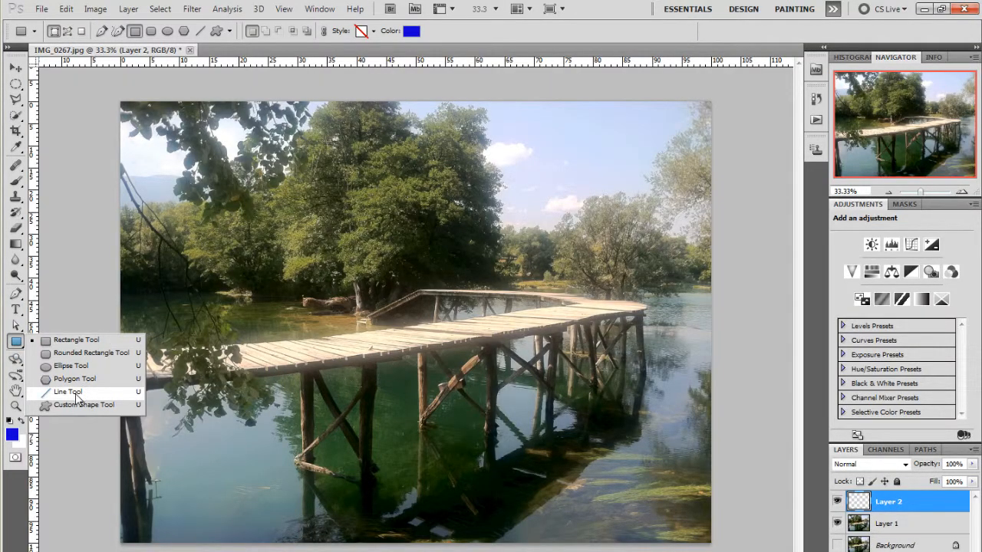
- With the Line Tool at 1 px weight, draw two blue lines along the boardwalk as Shape 1 and Shape 2
click(67, 391)
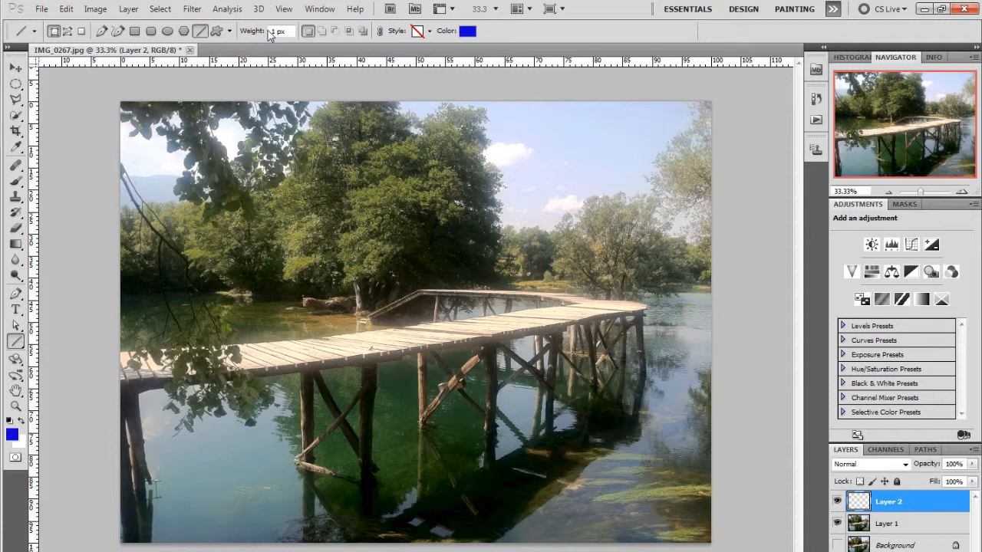
click(280, 31)
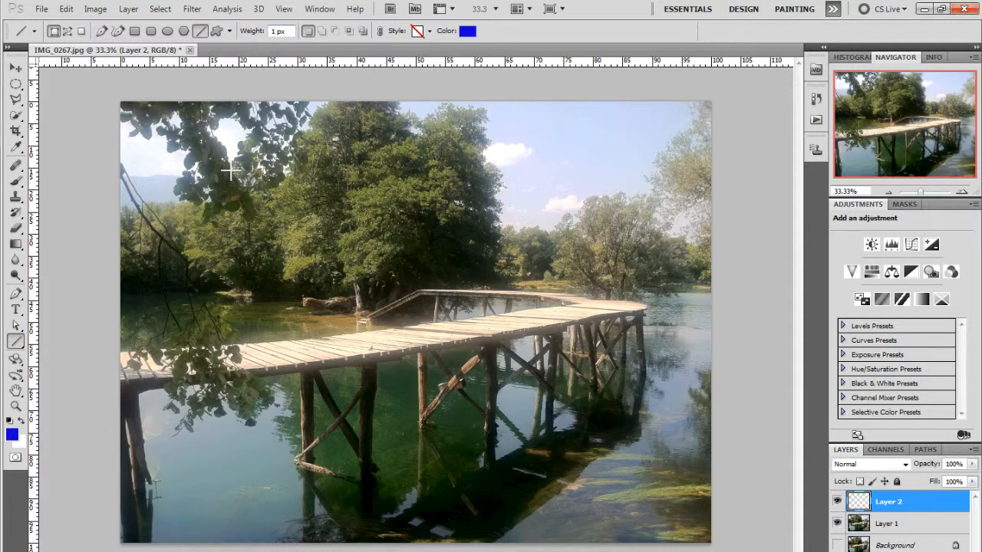
mouse_move(206, 351)
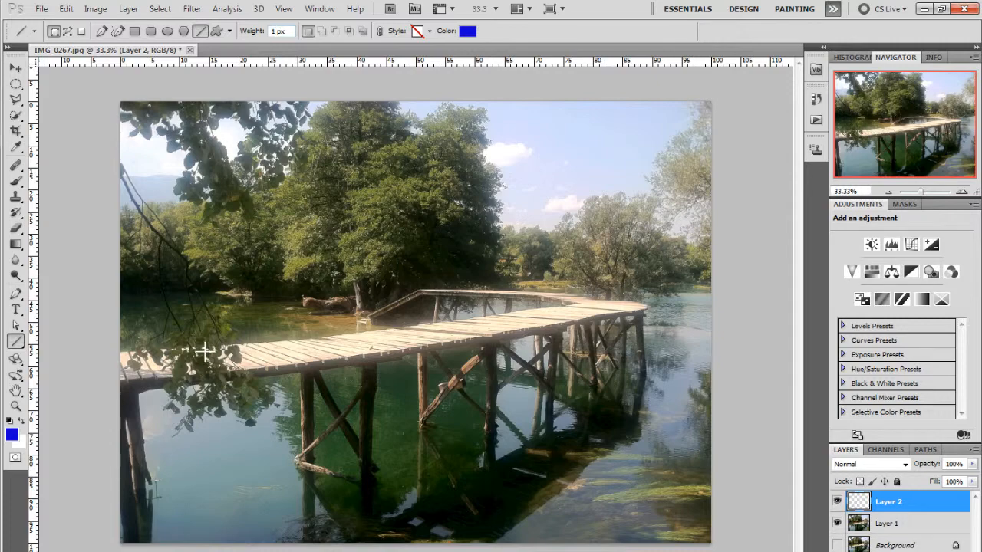
drag(205, 350, 537, 321)
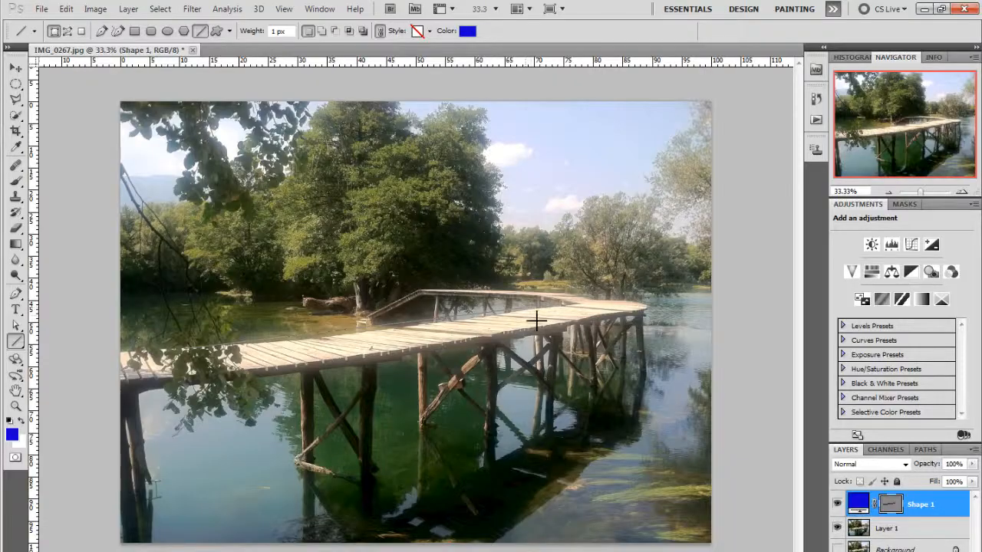
drag(537, 317, 567, 206)
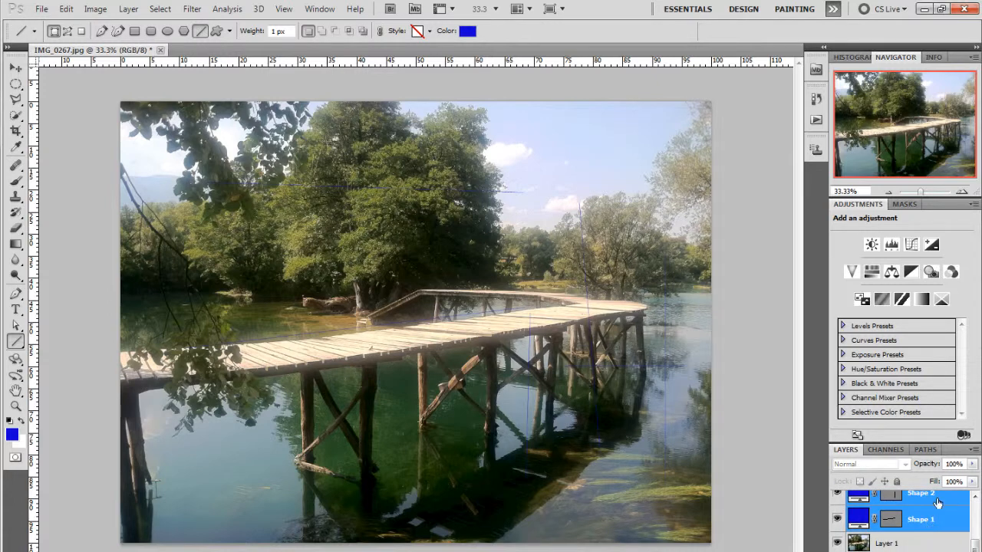
- Group Shape 1 and Shape 2 into a new layer group named 'Hidden Lines'
click(972, 449)
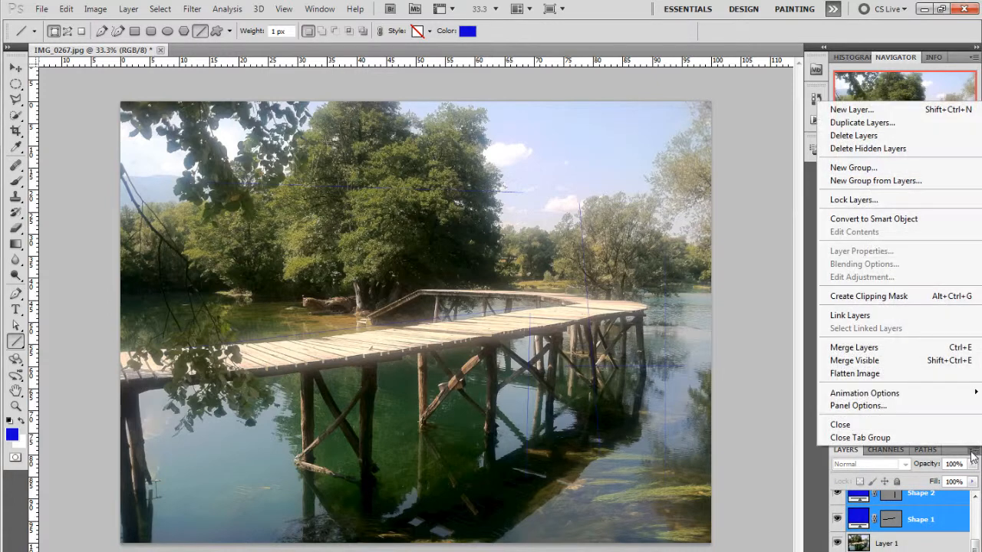
click(874, 181)
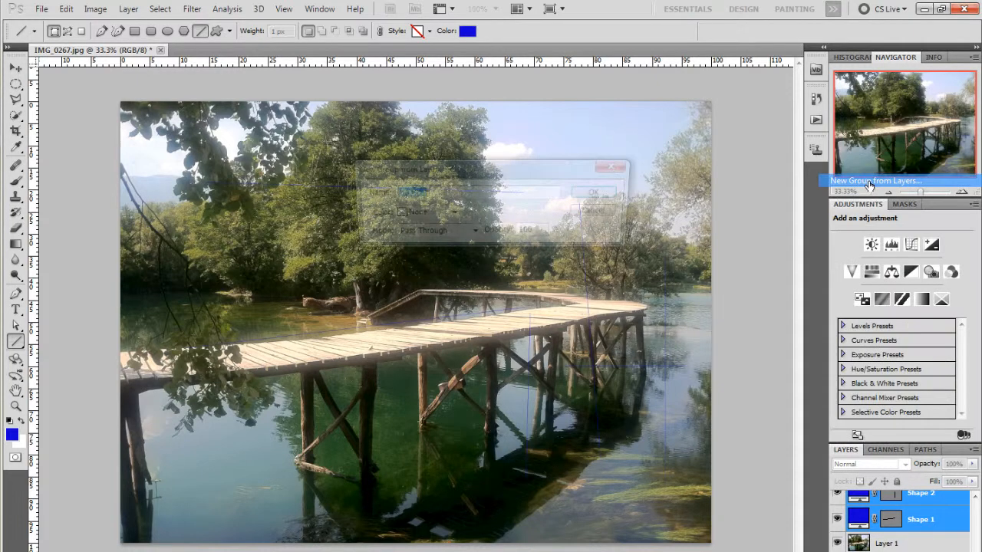
text(Hidde)
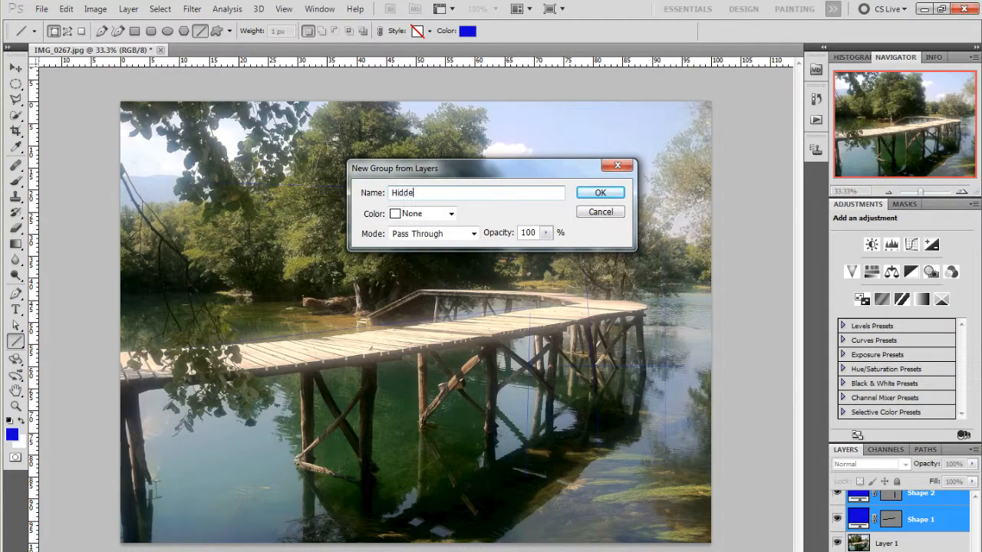
click(601, 194)
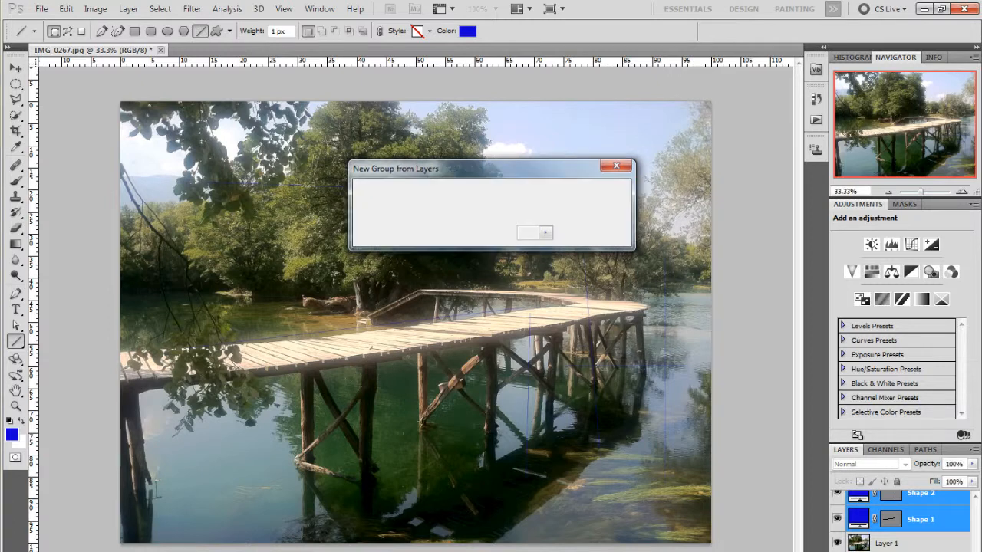
click(534, 234)
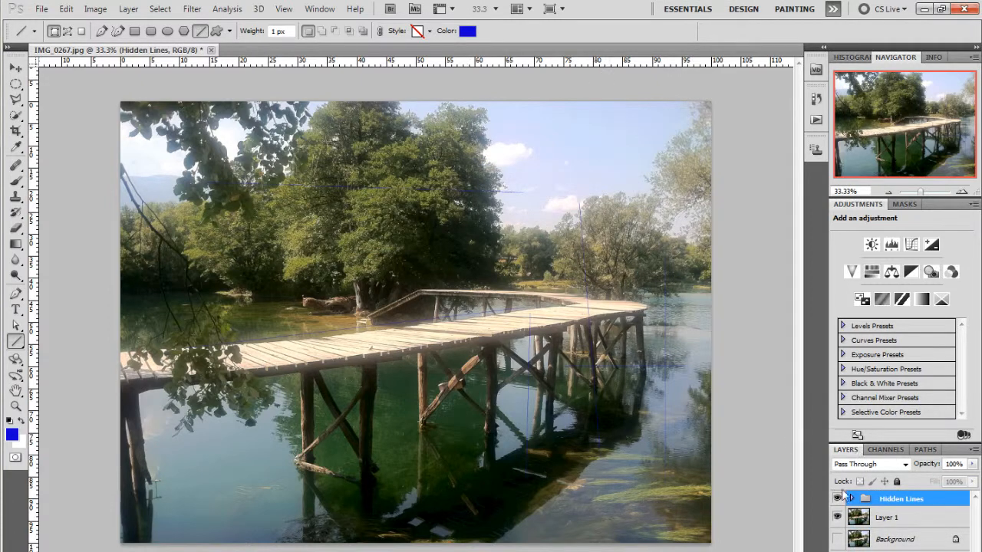